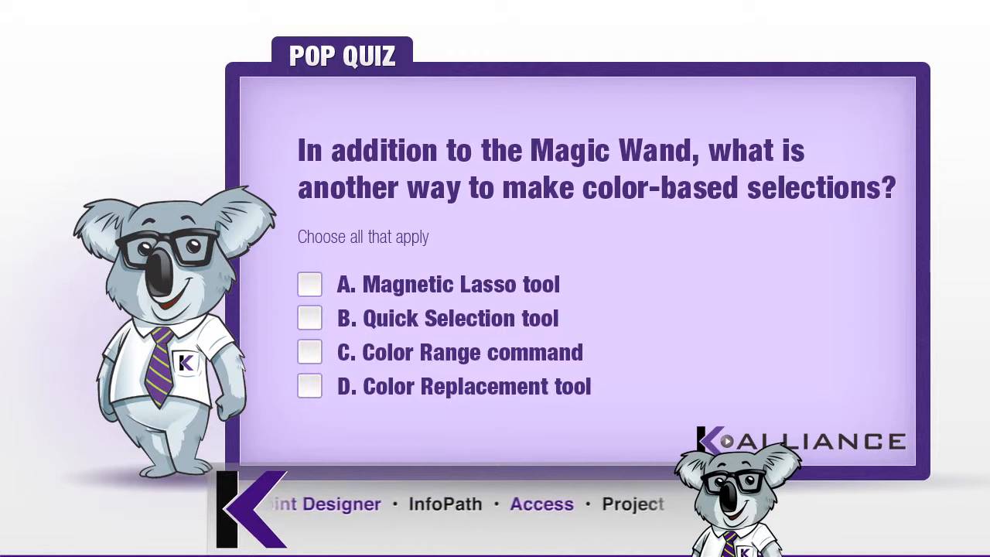
Check answer C, Color Range command, as the alternative color-based selection method
left_click(310, 353)
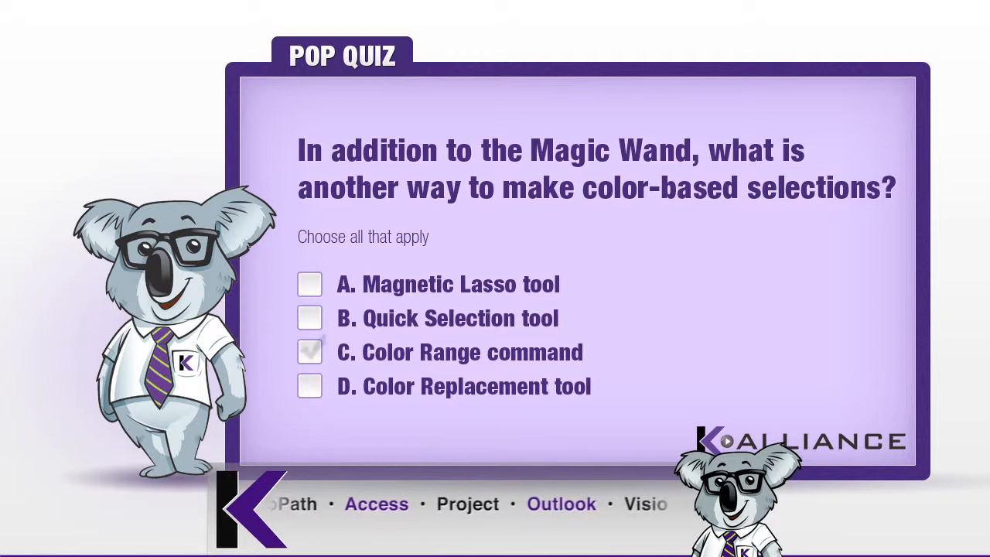
left_click(310, 353)
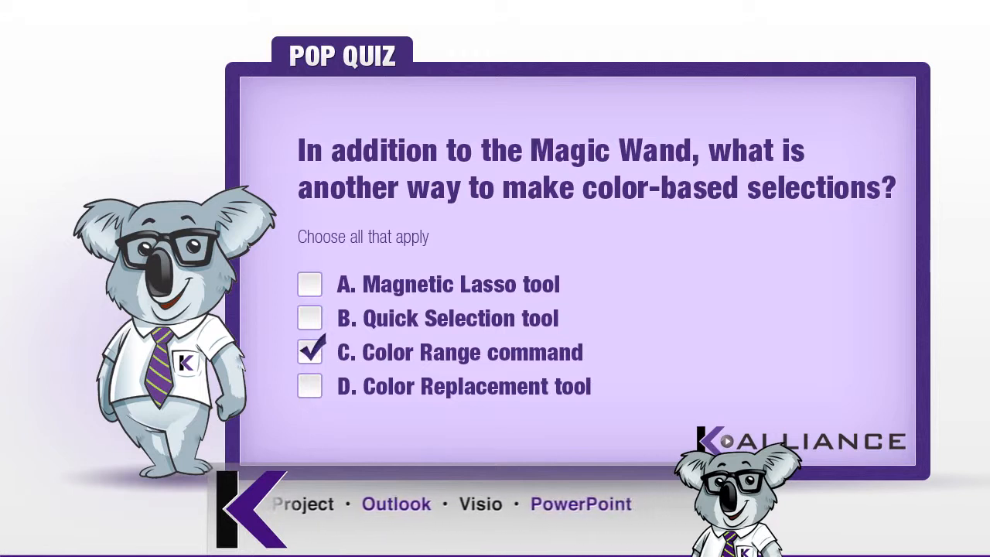